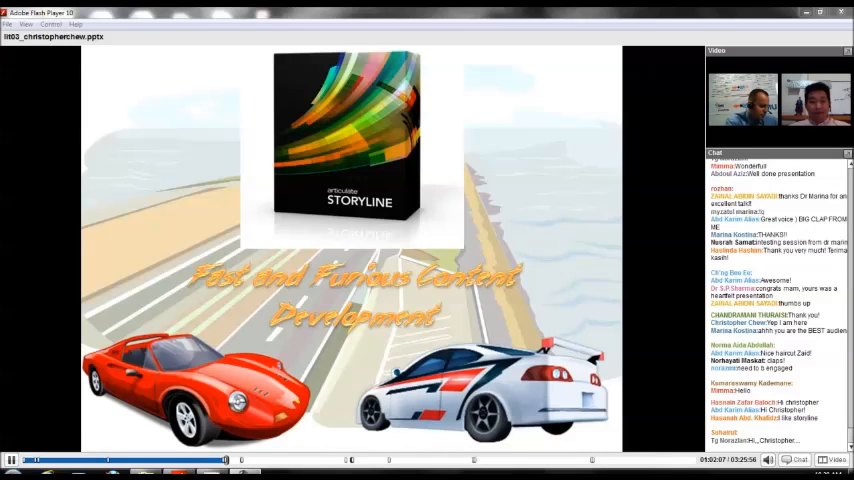
scroll("down", 3)
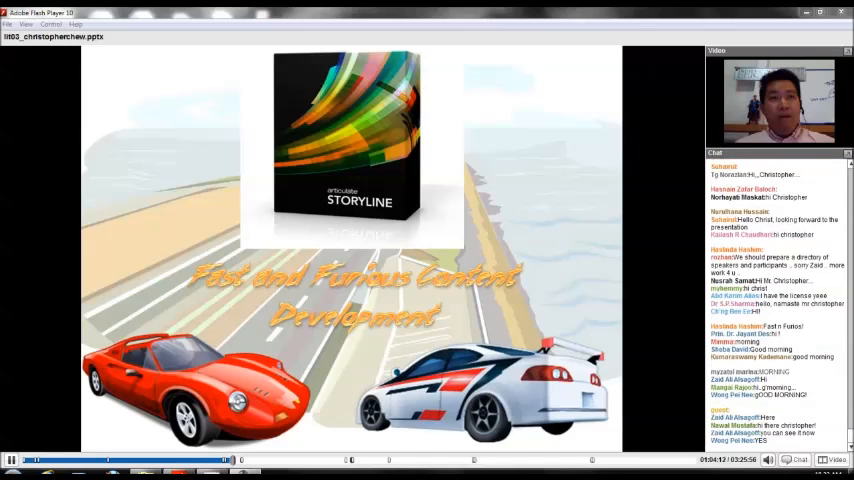
scroll("down", 3)
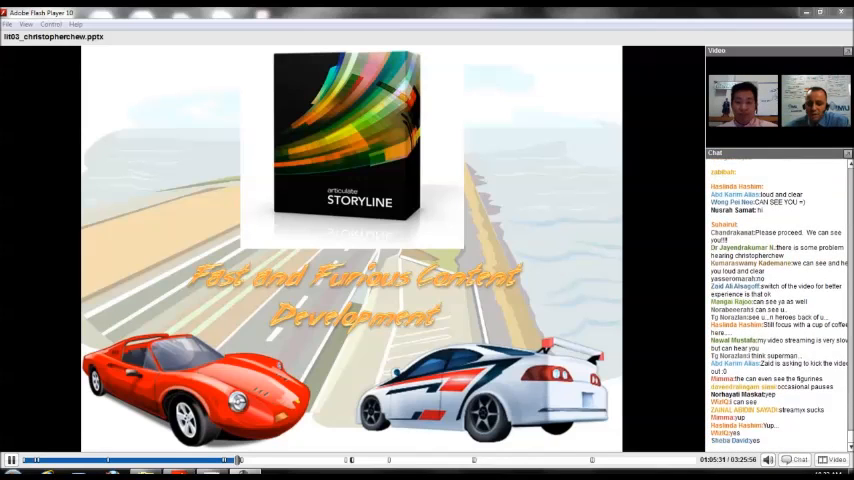
scroll("down", 3)
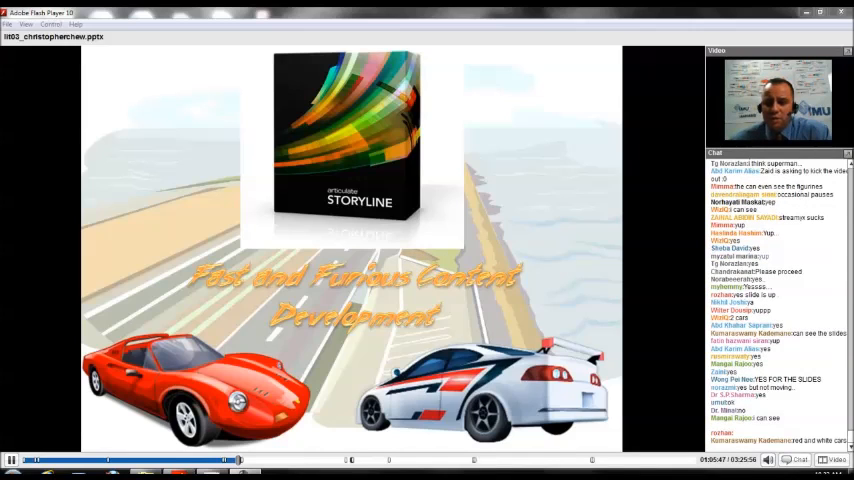
scroll("down", 3)
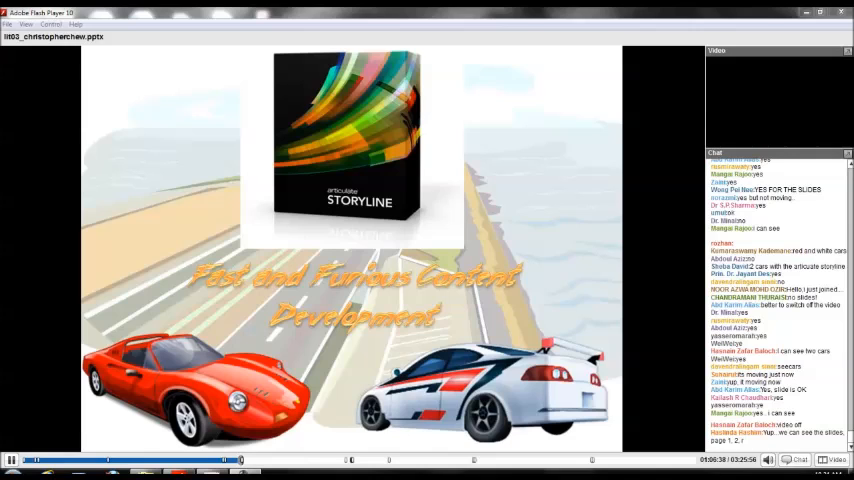
scroll("down", 3)
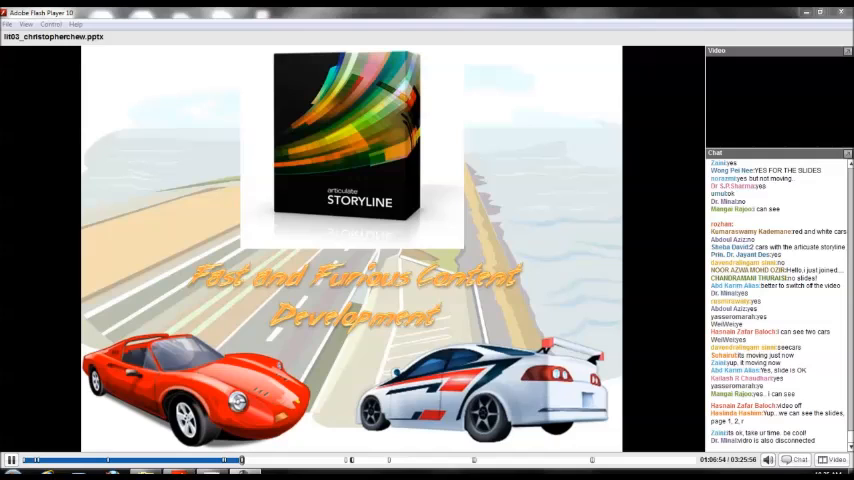
scroll("down", 3)
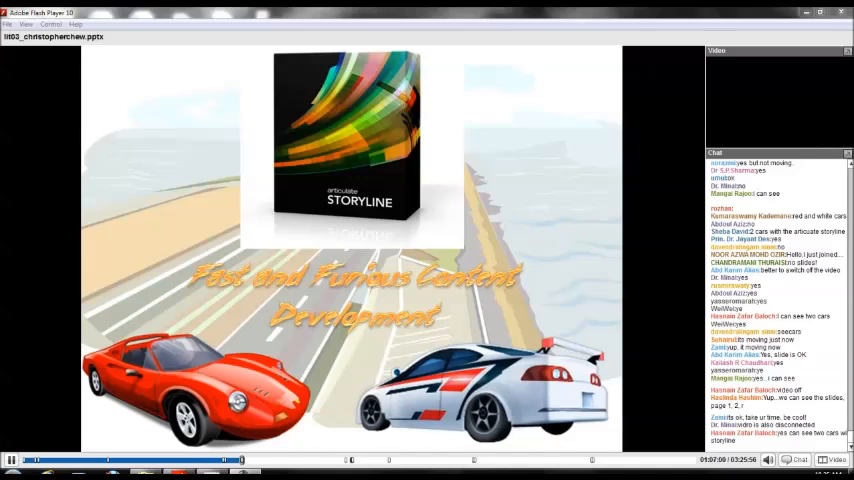
scroll("down", 3)
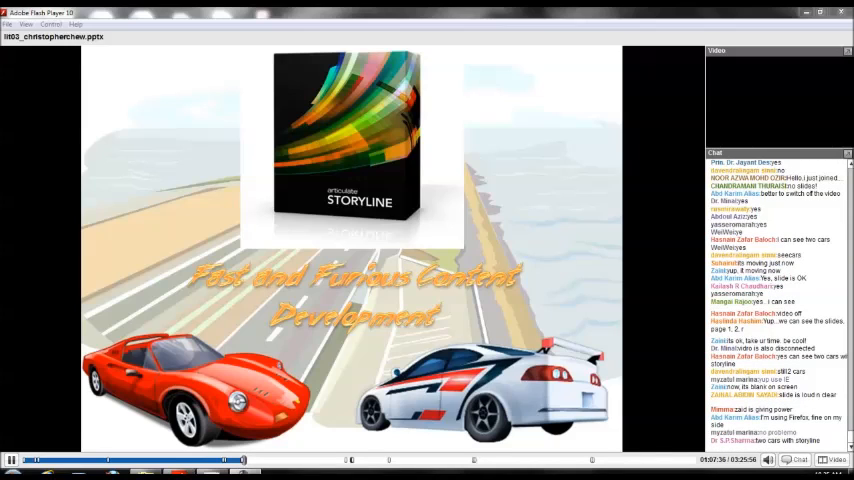
scroll("down", 3)
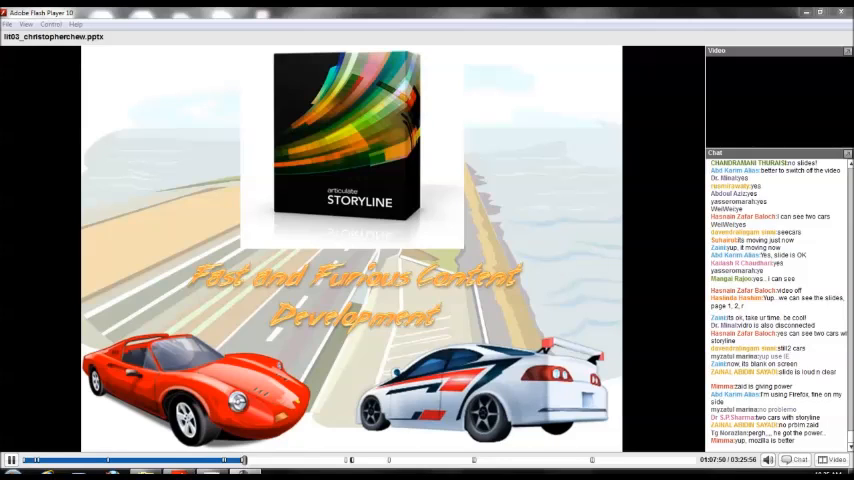
scroll("down", 3)
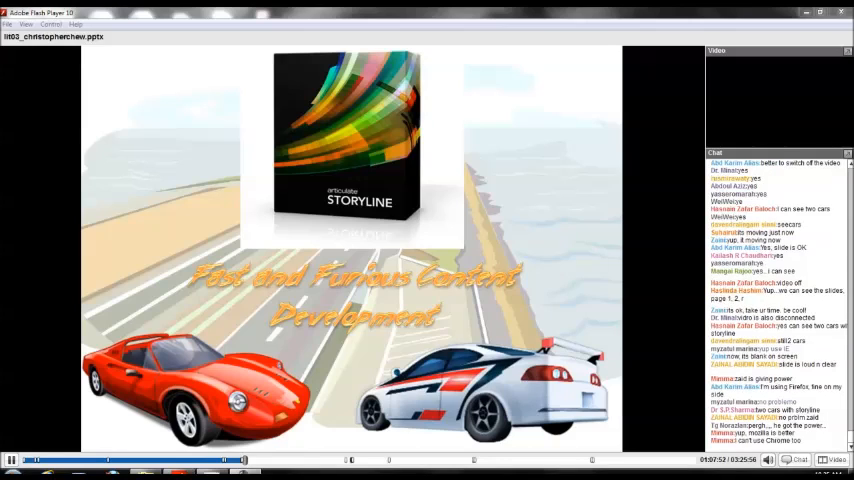
scroll("down", 3)
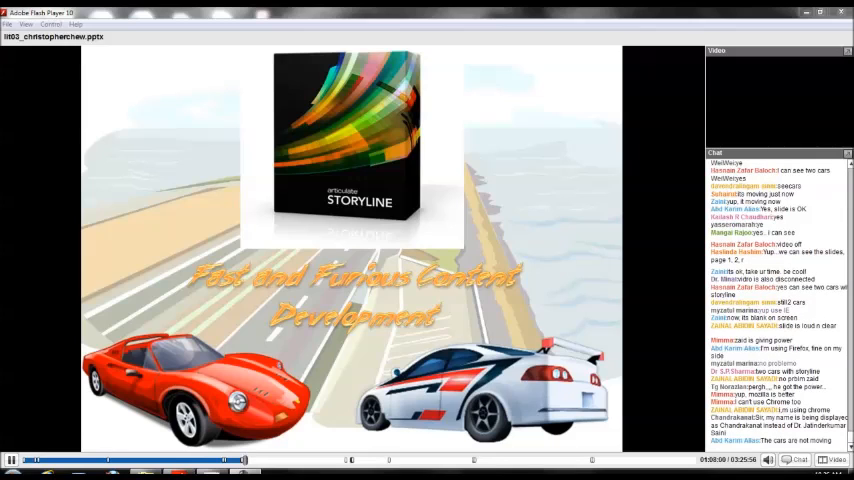
scroll("down", 3)
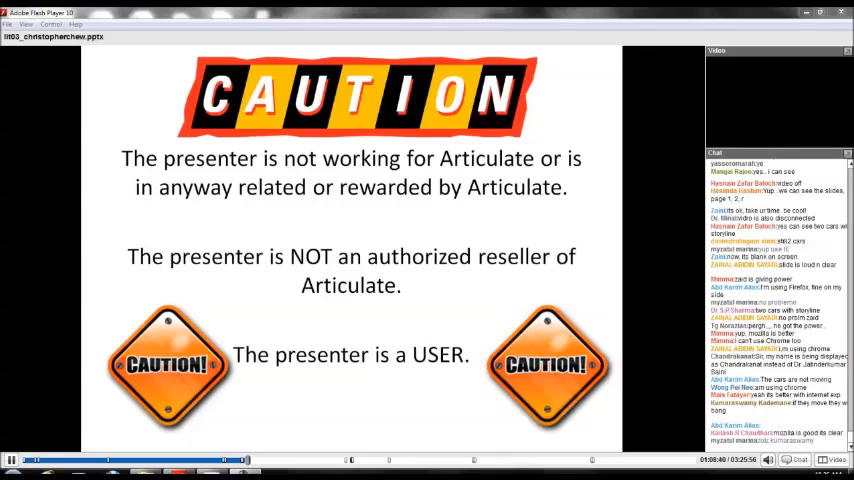
scroll("down", 3)
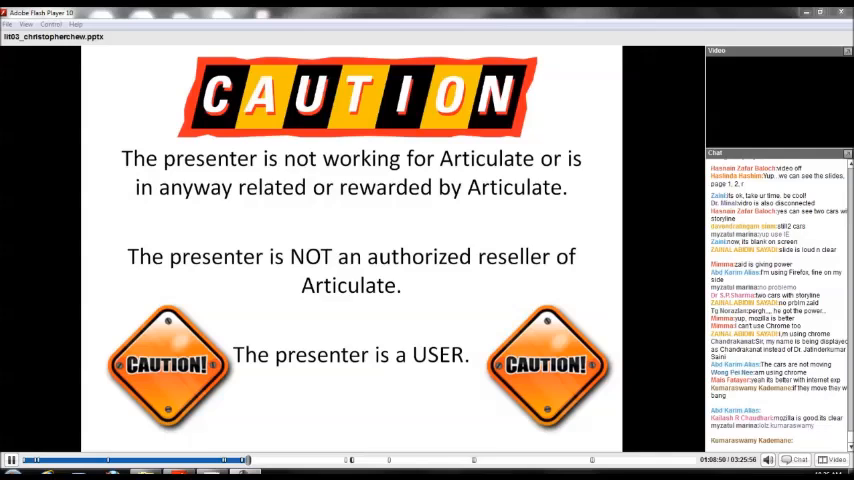
scroll("down", 3)
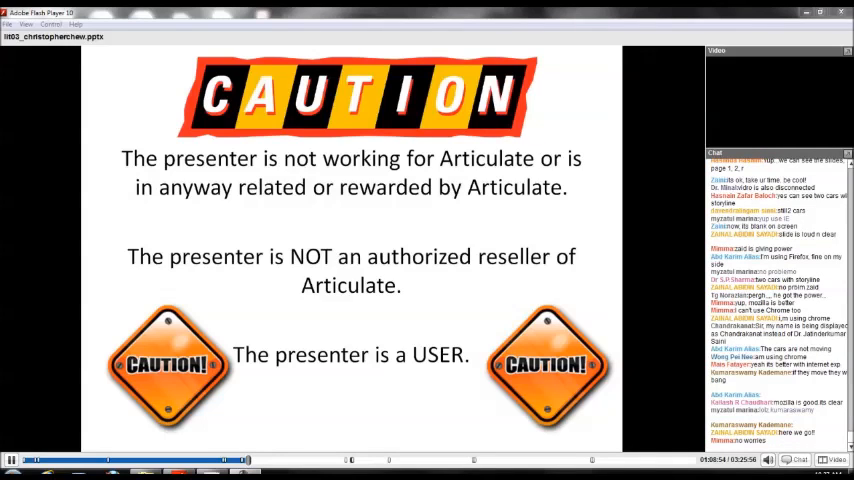
scroll("down", 3)
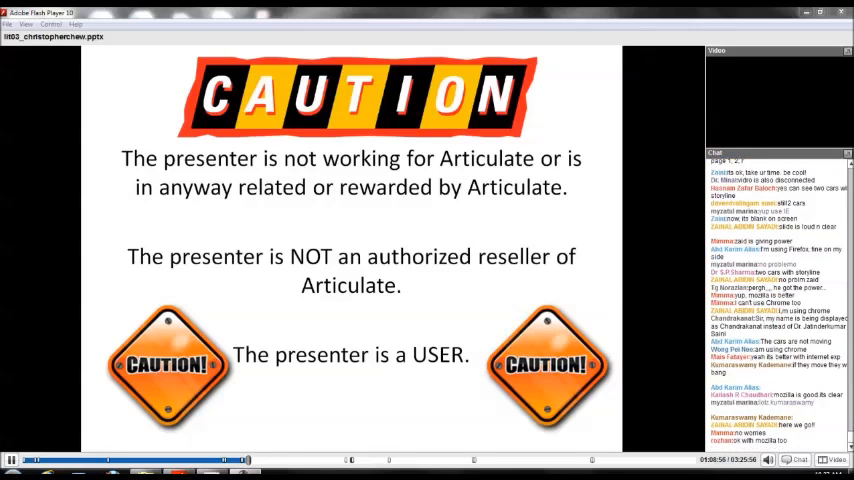
scroll("down", 3)
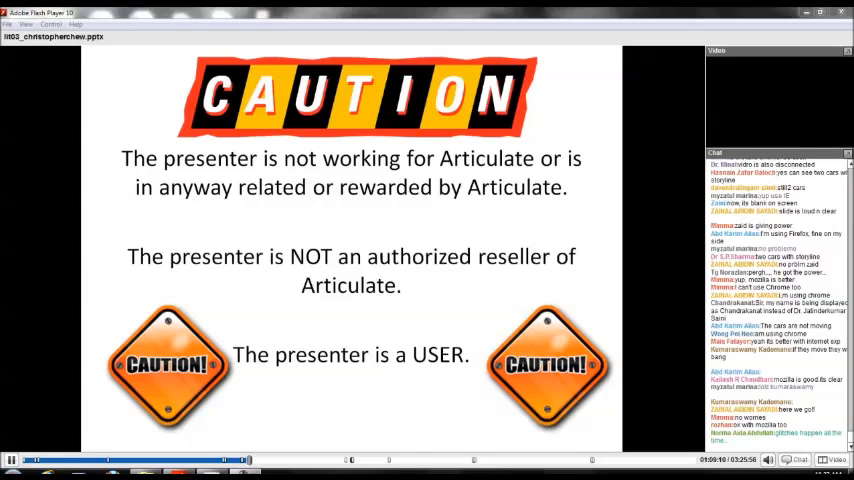
scroll("down", 3)
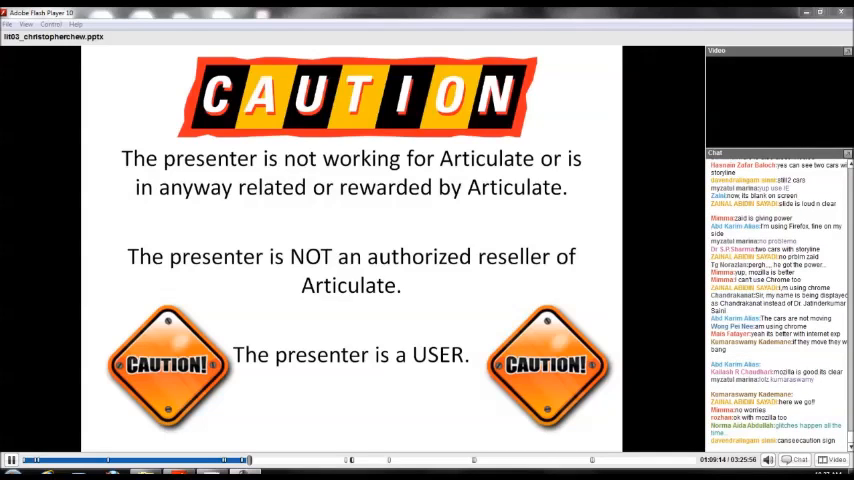
scroll("down", 3)
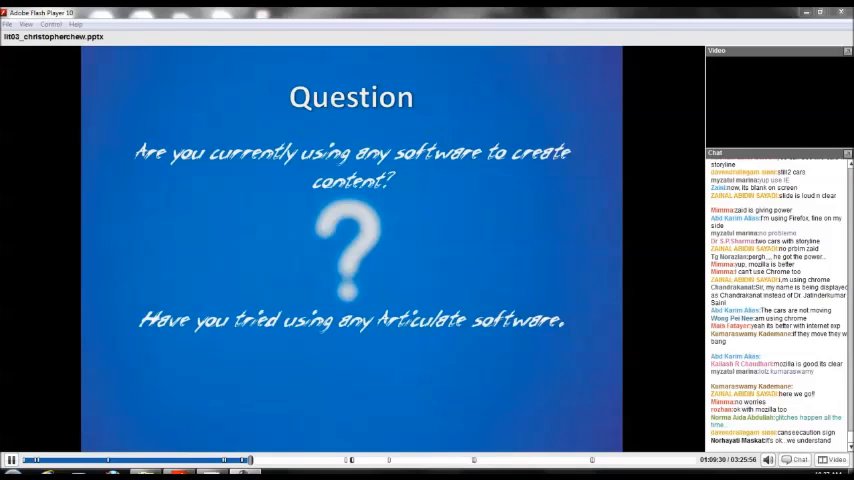
scroll("down", 3)
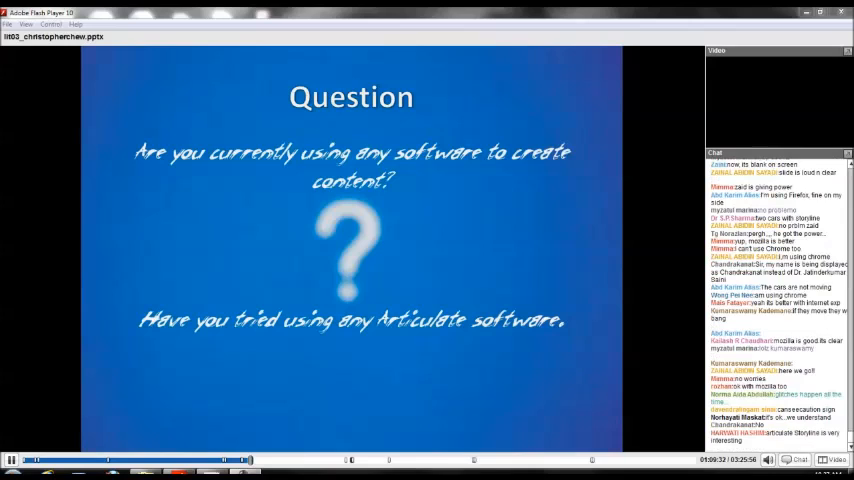
scroll("down", 3)
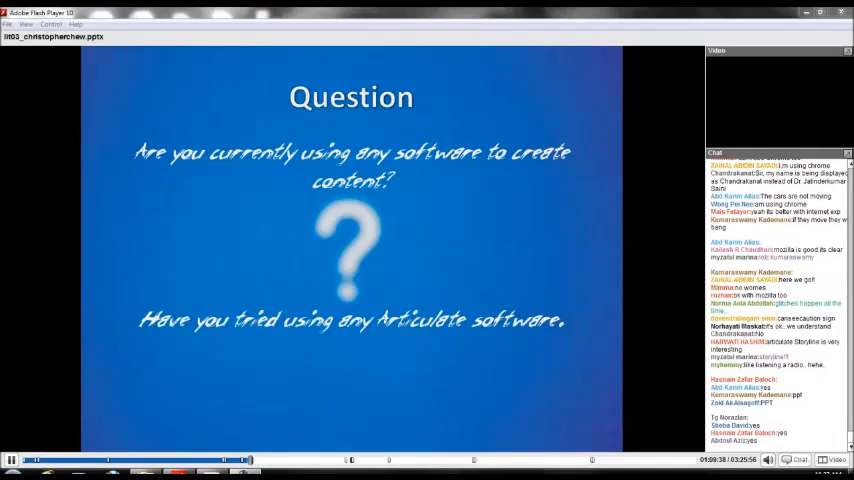
scroll("down", 3)
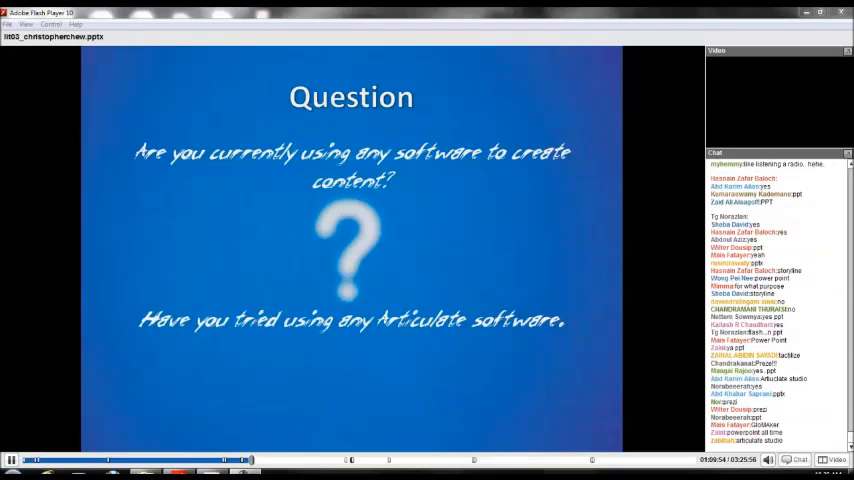
scroll("down", 3)
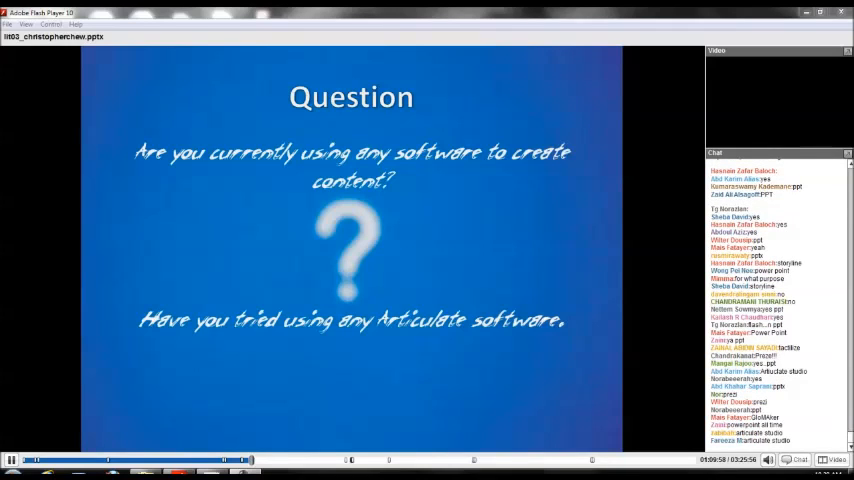
scroll("down", 3)
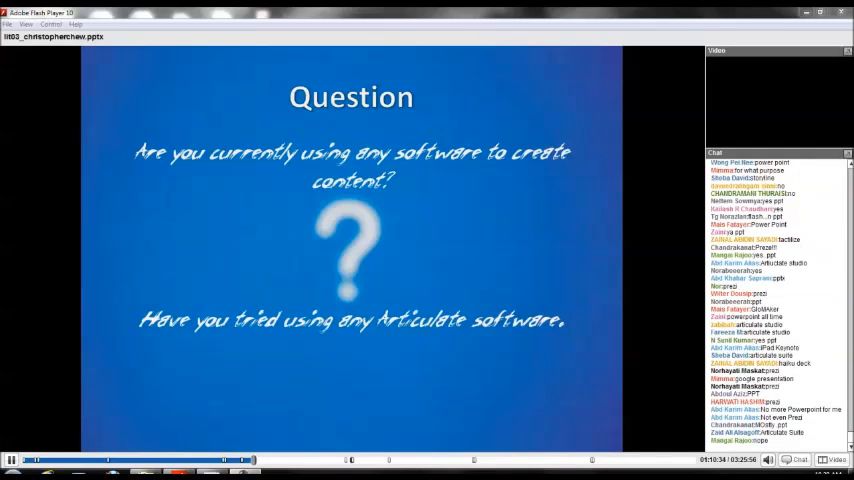
scroll("down", 3)
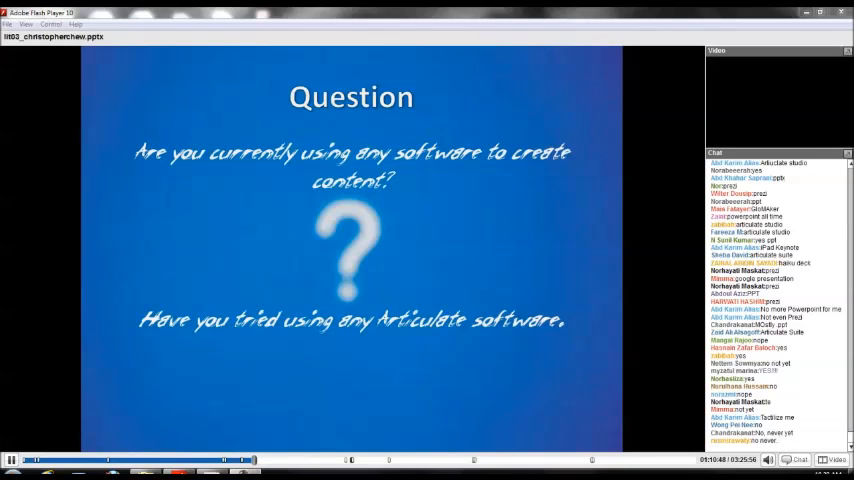
scroll("down", 3)
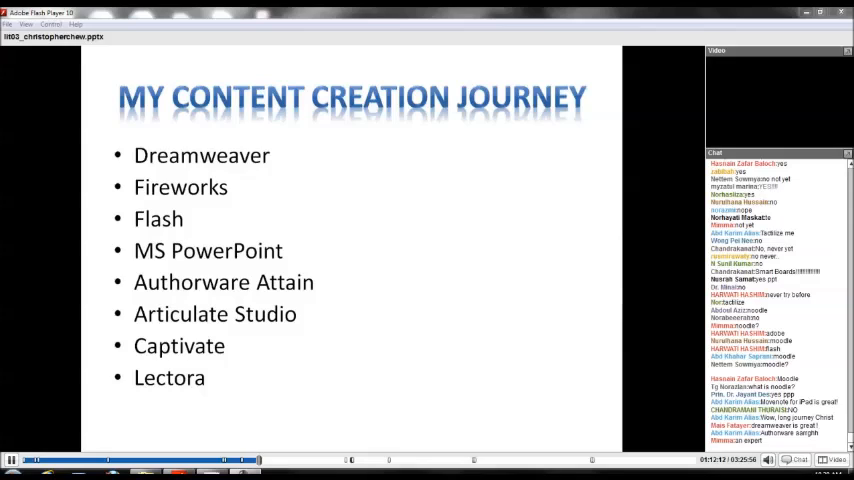
scroll("down", 3)
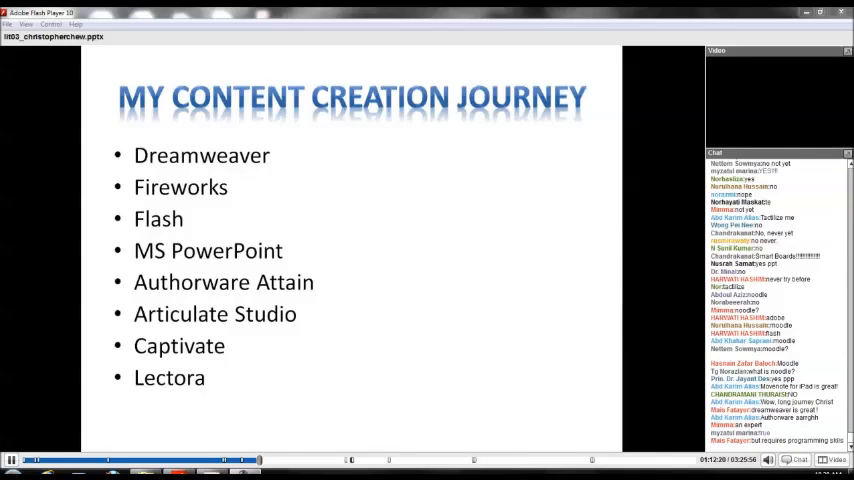
scroll("down", 3)
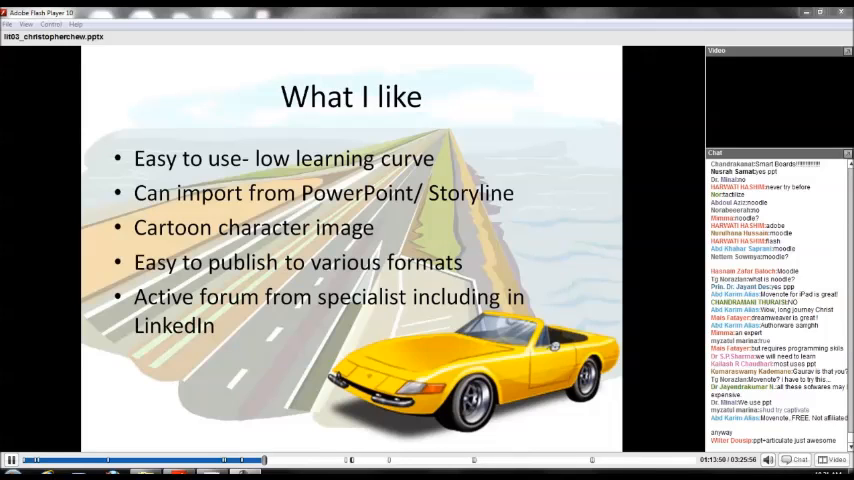
scroll("down", 3)
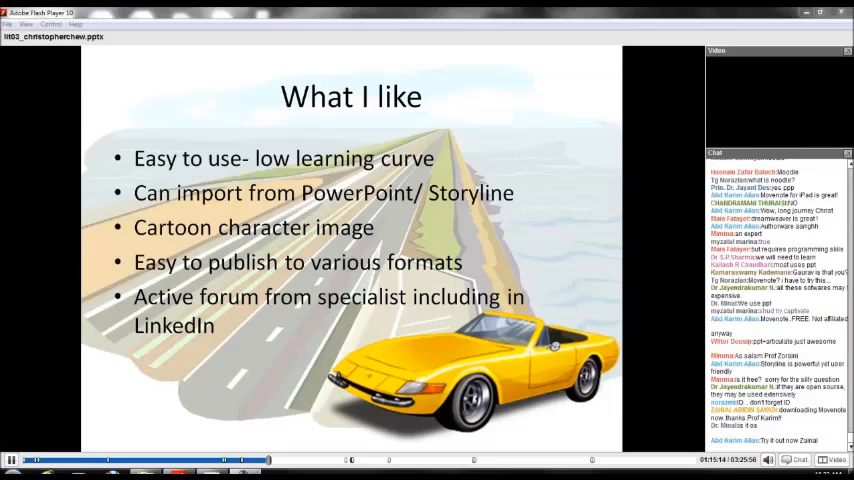
scroll("down", 3)
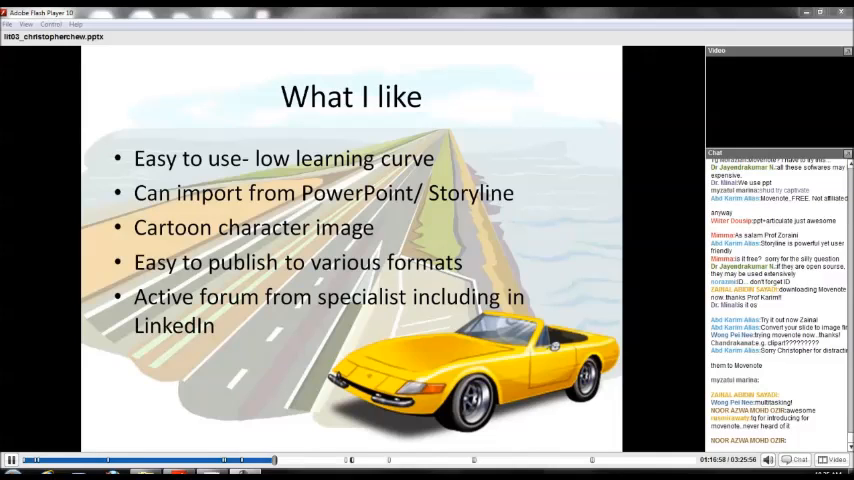
scroll("down", 3)
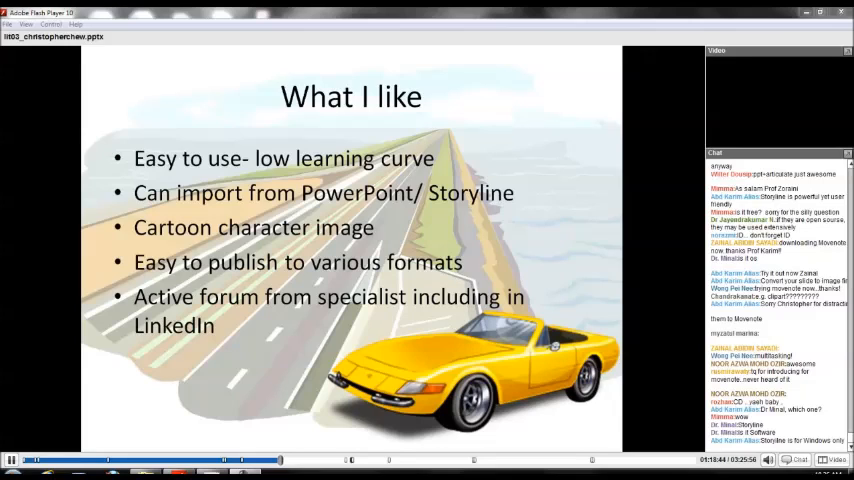
scroll("down", 3)
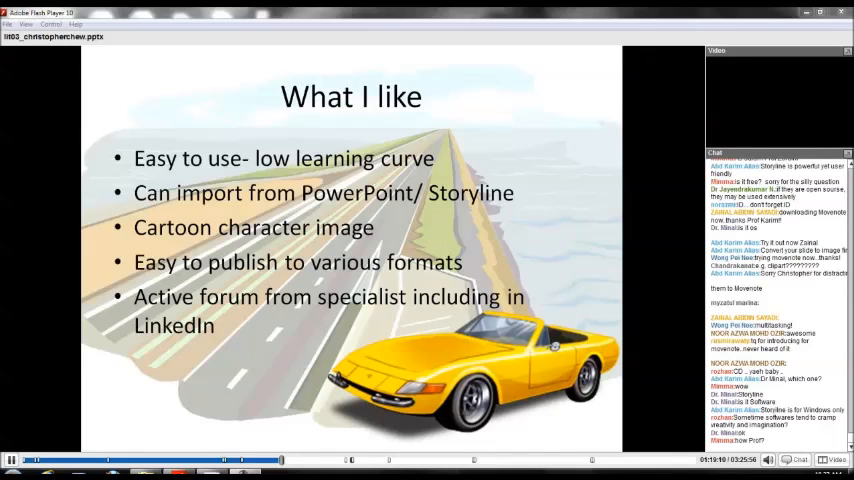
scroll("down", 3)
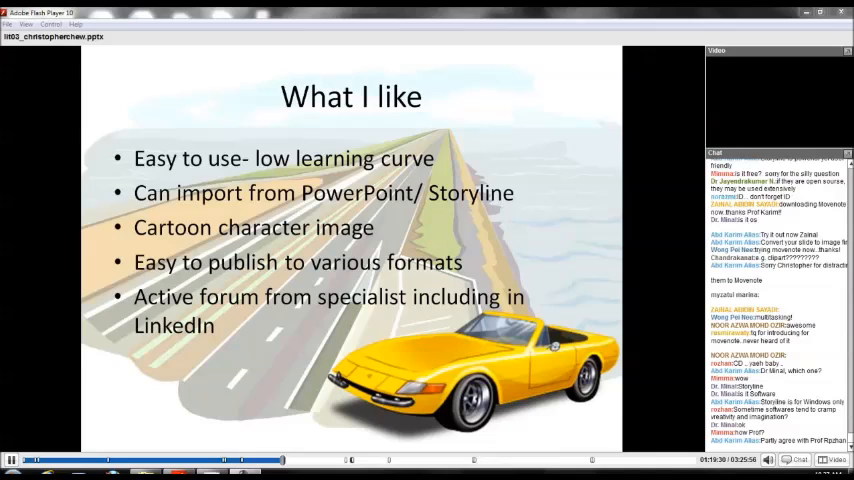
scroll("down", 3)
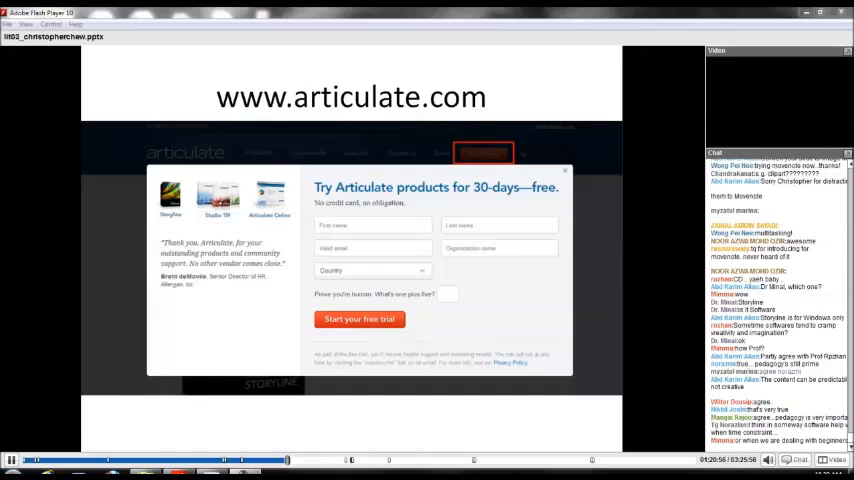
scroll("down", 3)
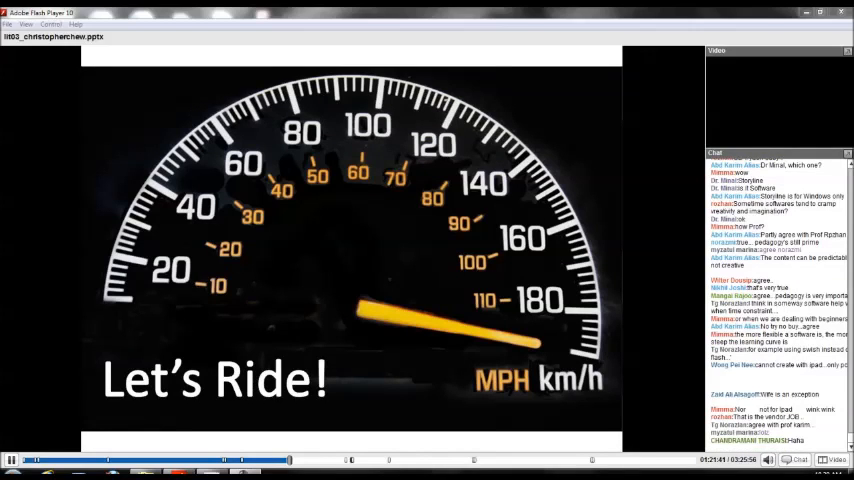
scroll("down", 3)
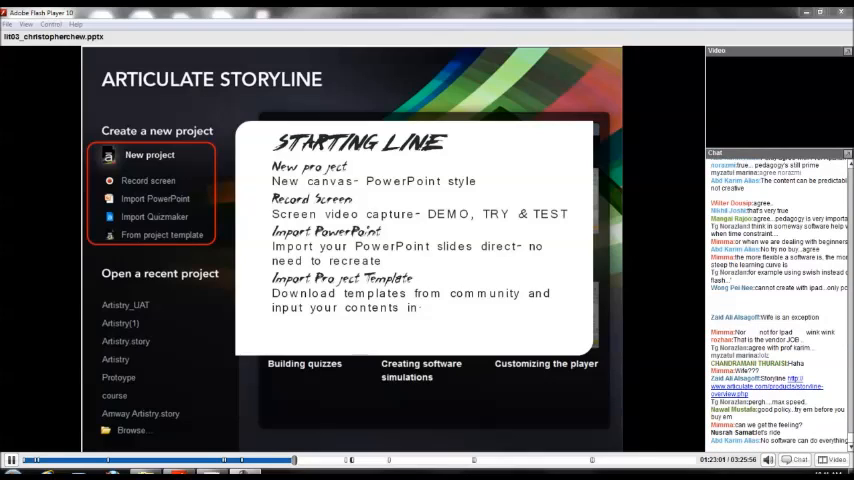
scroll("down", 3)
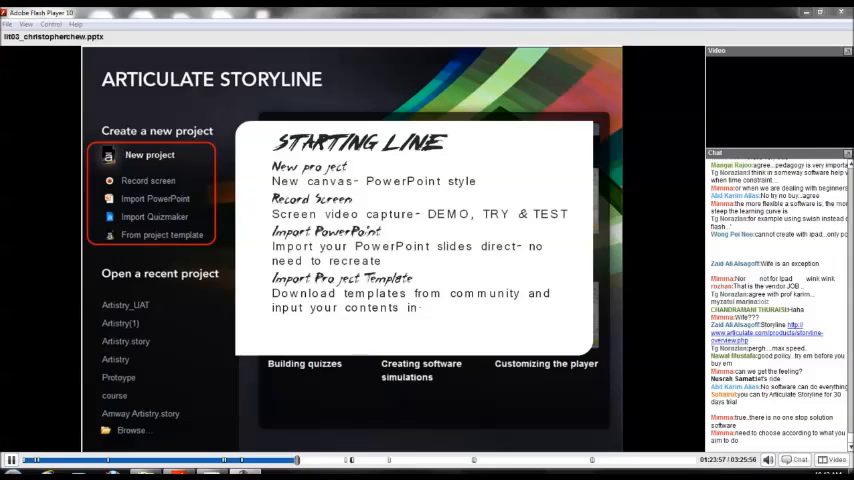
scroll("down", 3)
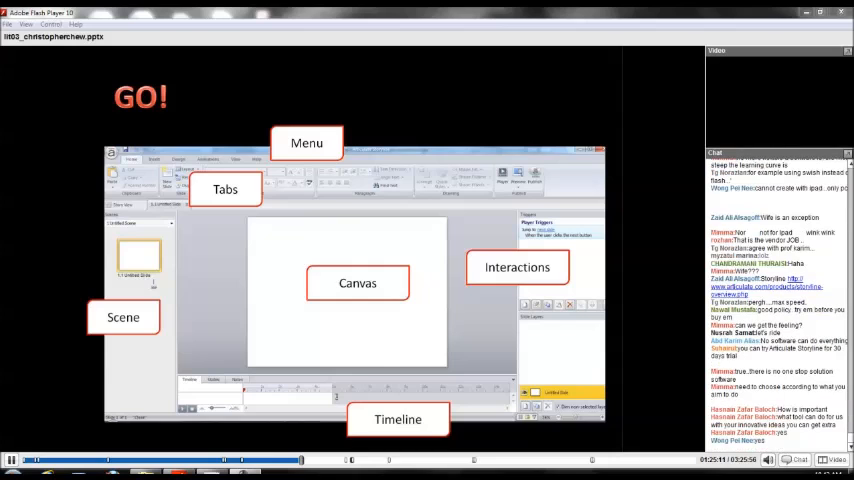
scroll("down", 3)
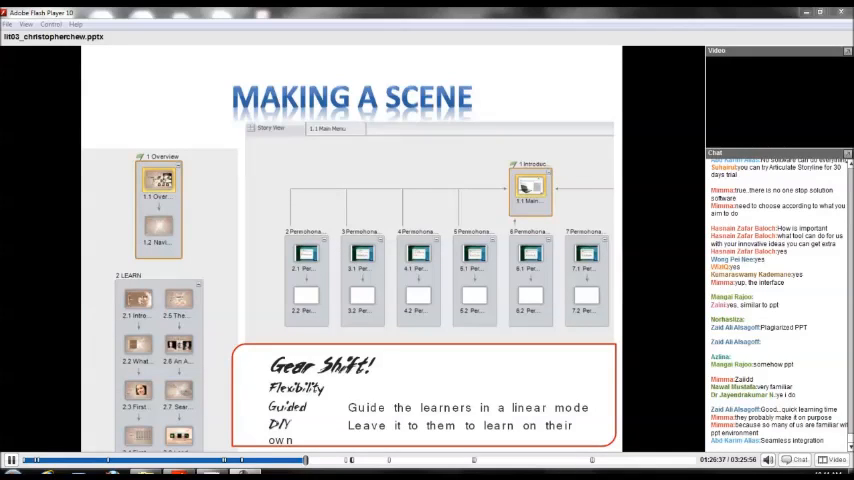
scroll("down", 3)
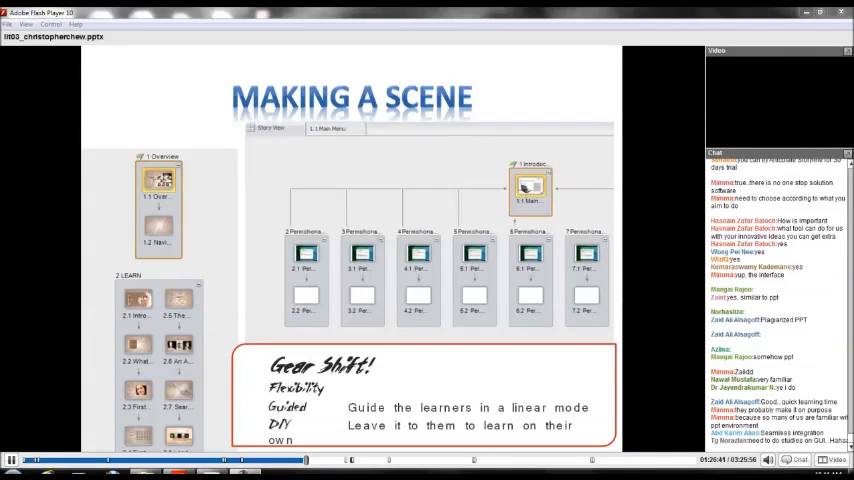
scroll("down", 3)
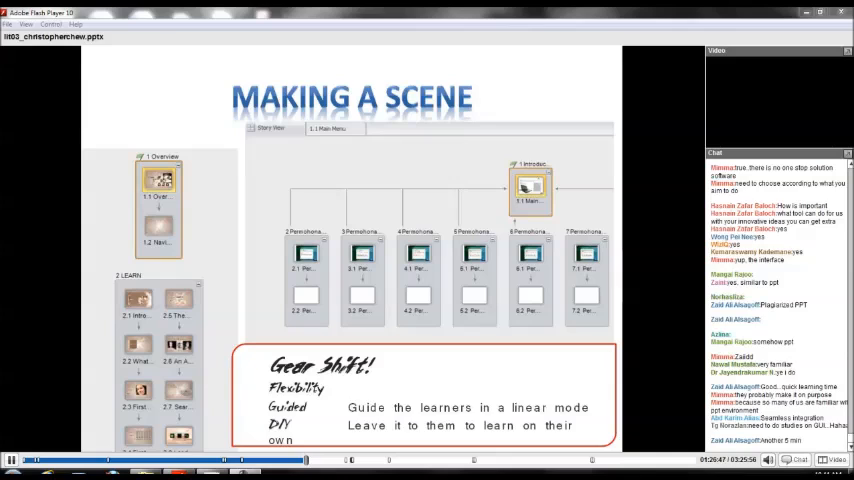
scroll("down", 3)
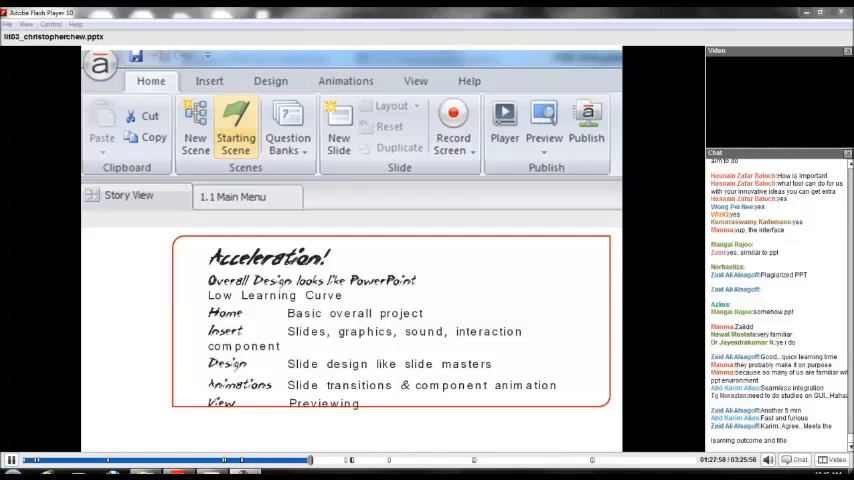
scroll("down", 3)
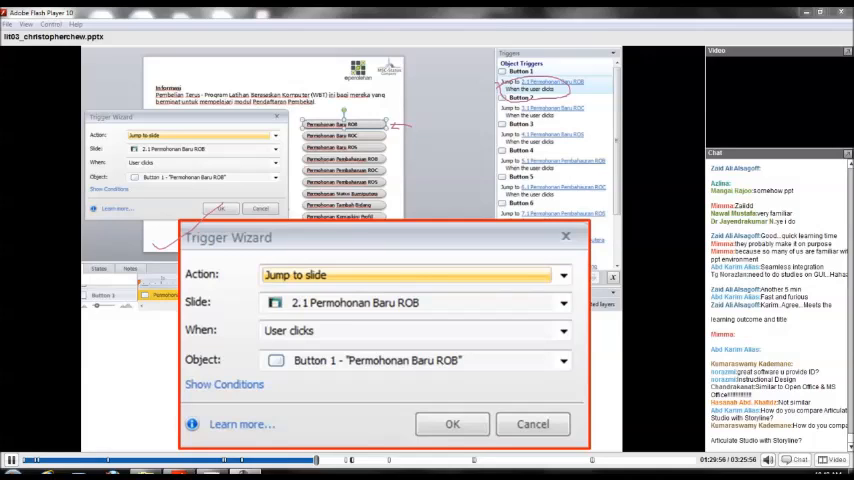
scroll("down", 3)
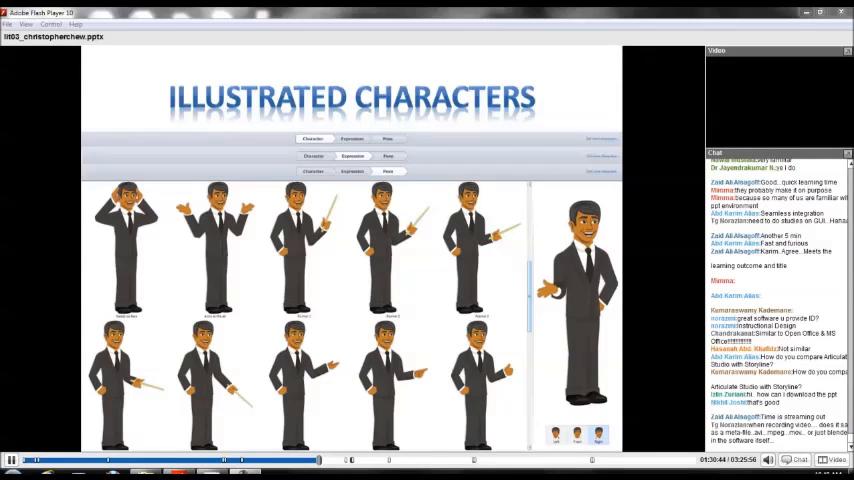
scroll("down", 3)
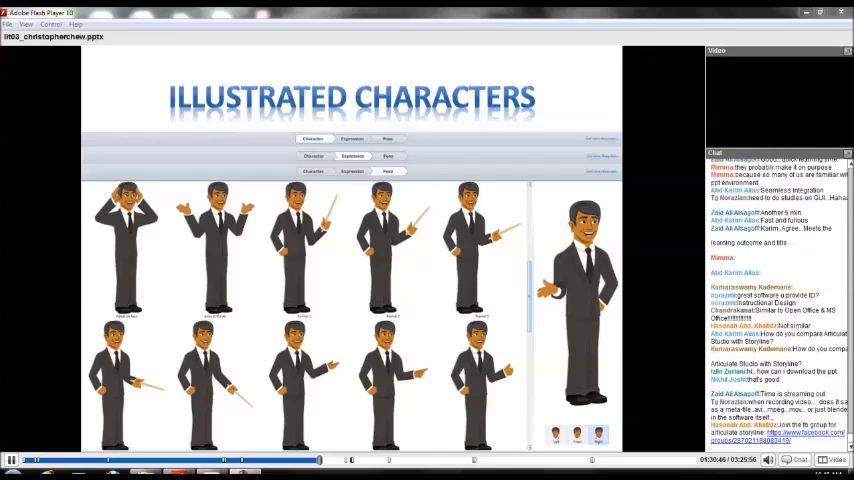
scroll("down", 3)
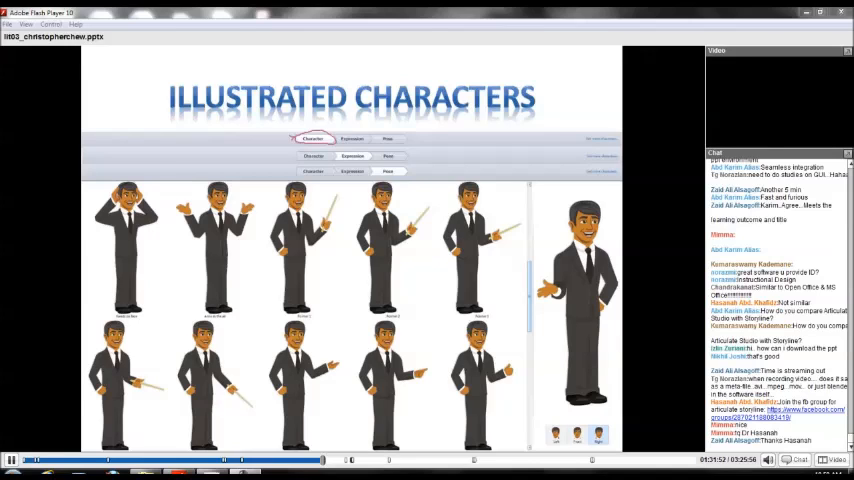
scroll("down", 3)
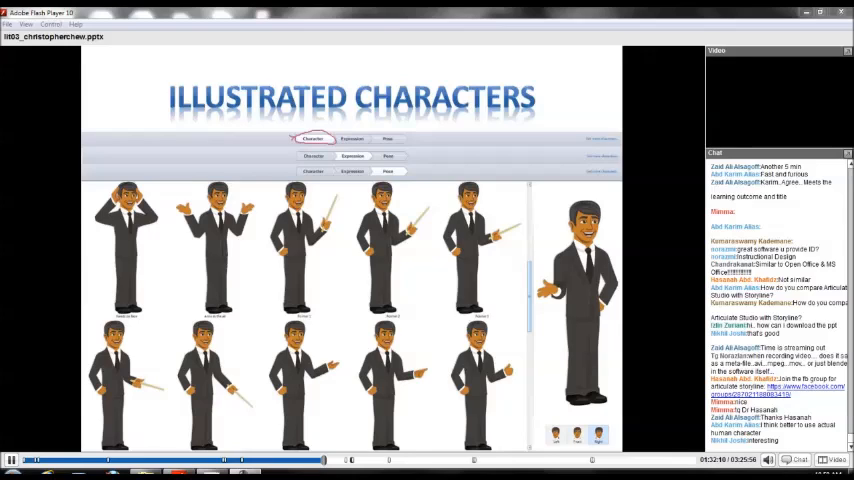
scroll("down", 3)
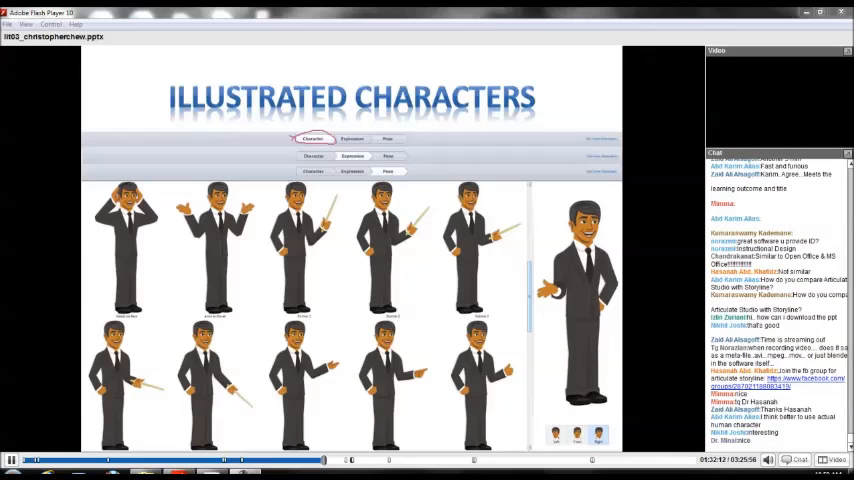
scroll("down", 3)
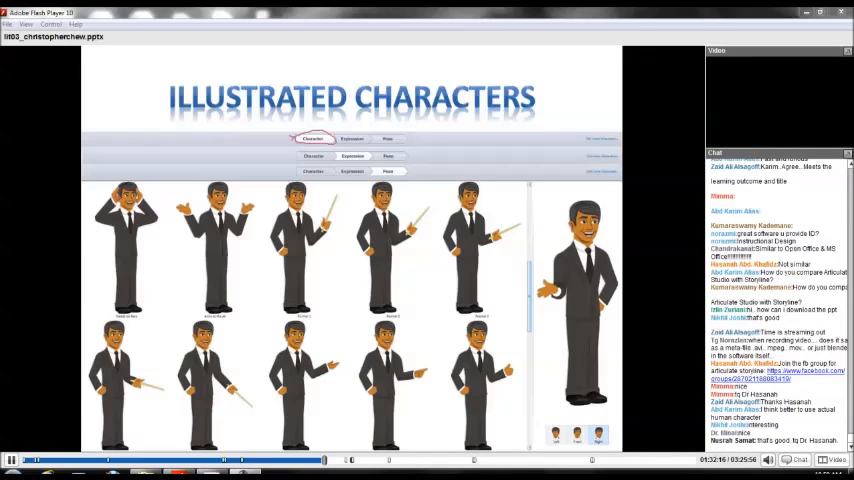
scroll("down", 3)
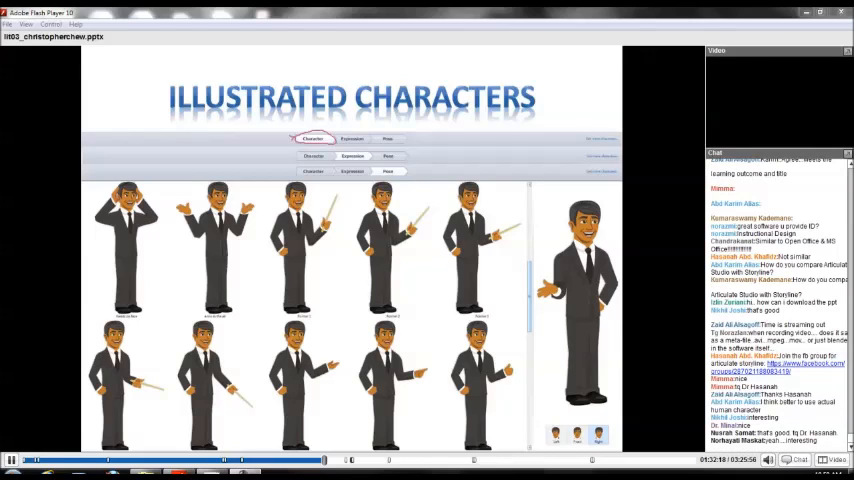
scroll("down", 3)
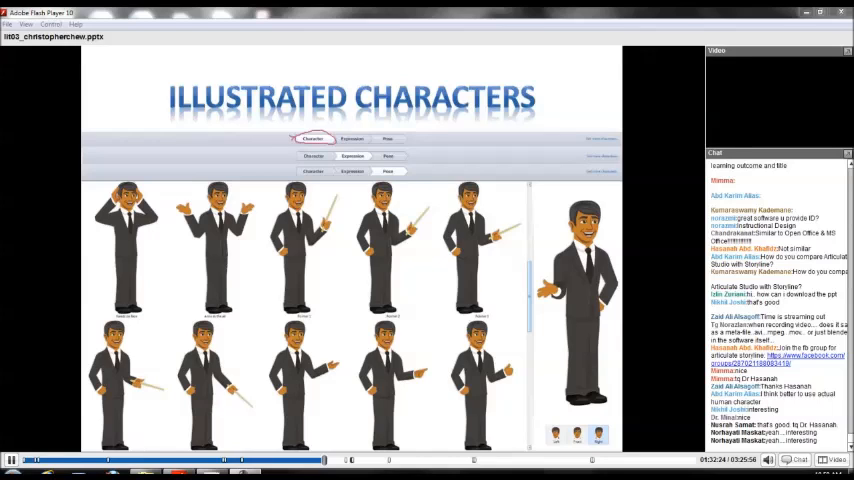
scroll("down", 3)
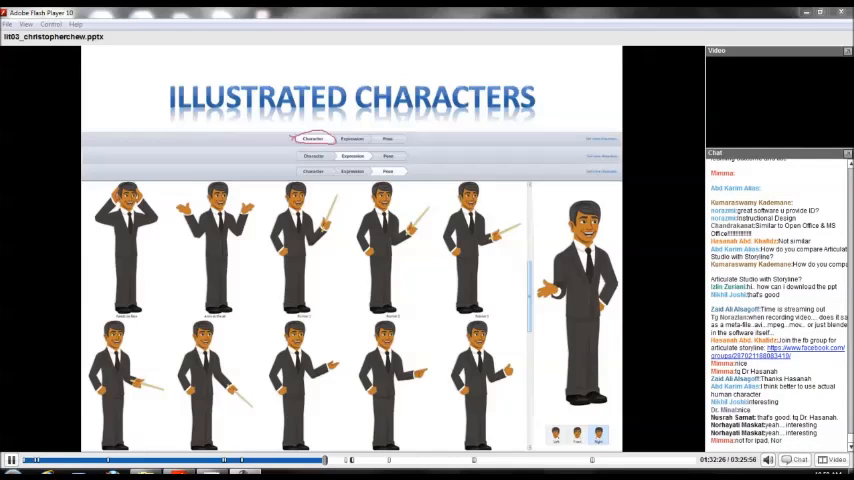
scroll("down", 3)
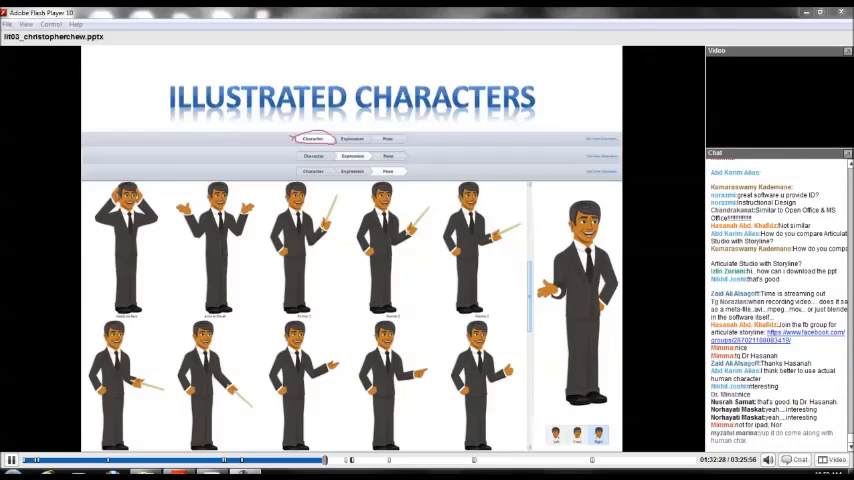
scroll("down", 3)
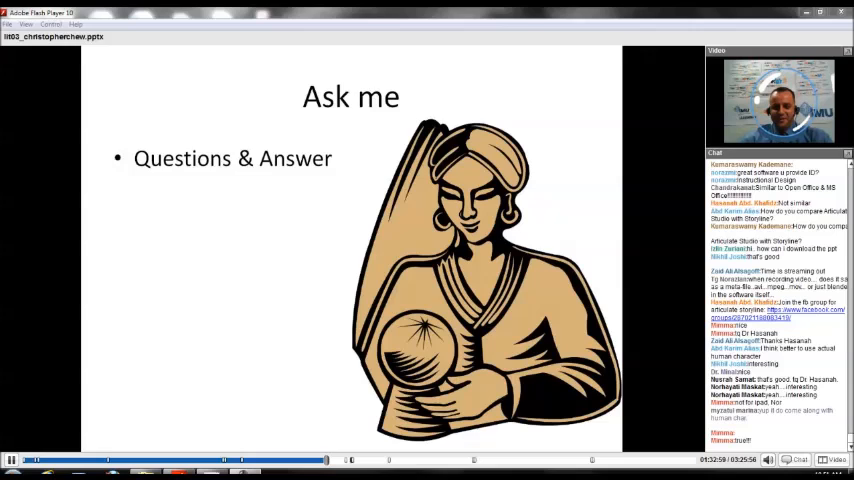
scroll("down", 3)
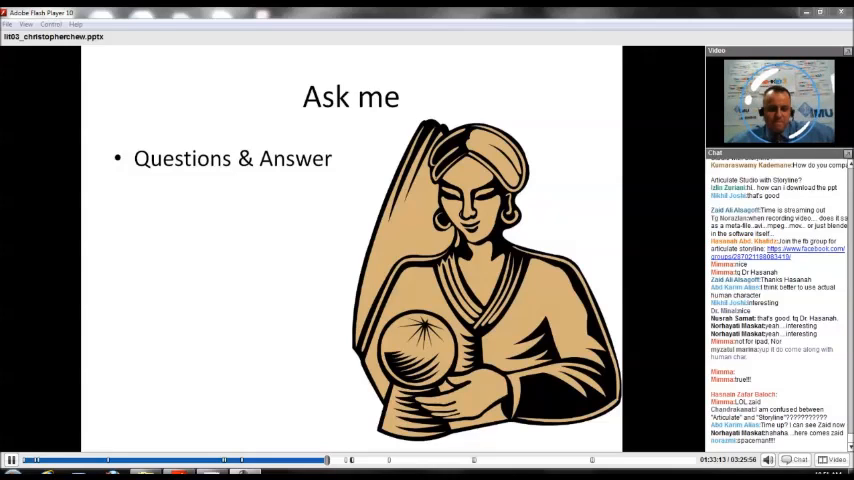
scroll("down", 3)
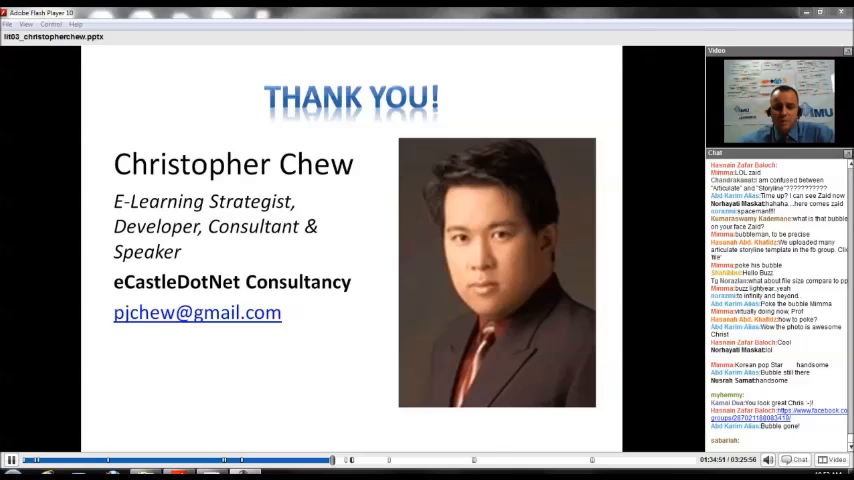
scroll("down", 3)
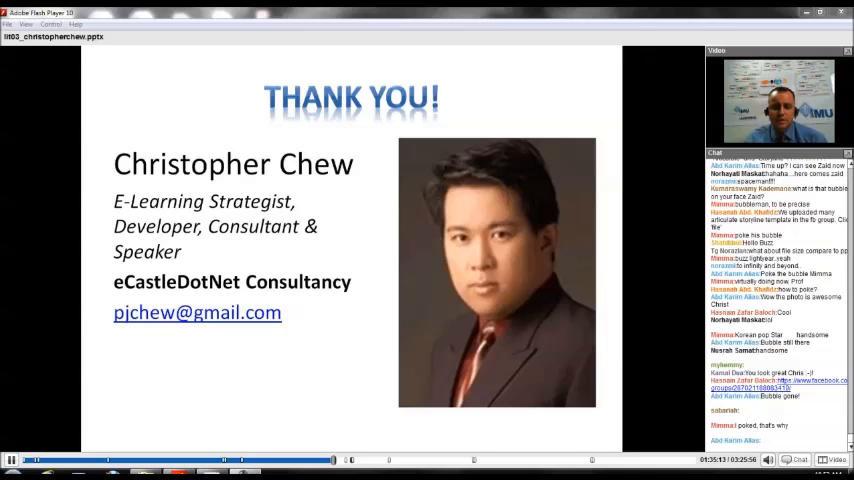
scroll("down", 3)
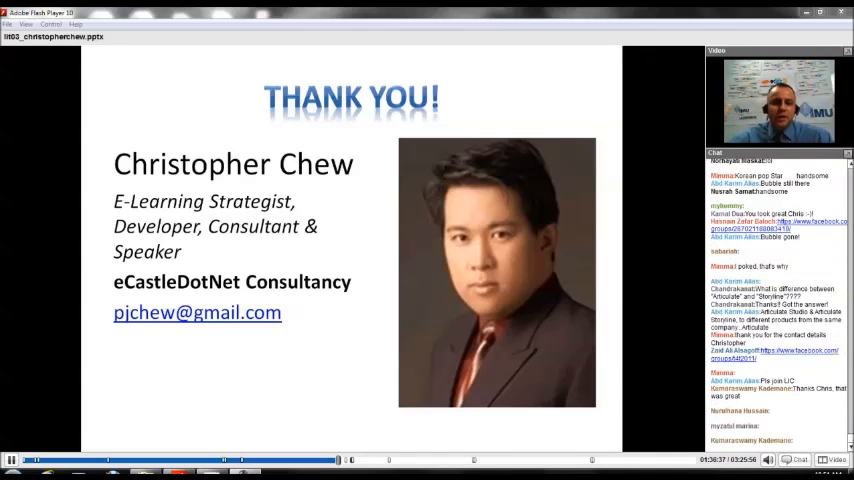
scroll("down", 3)
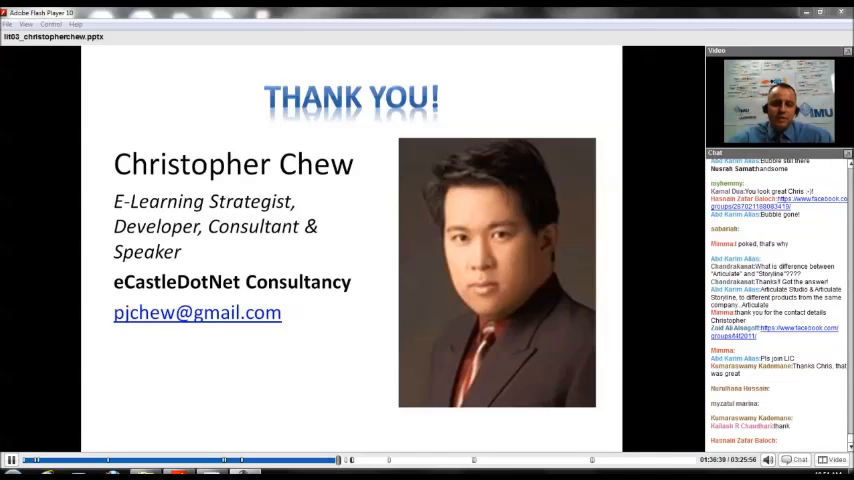